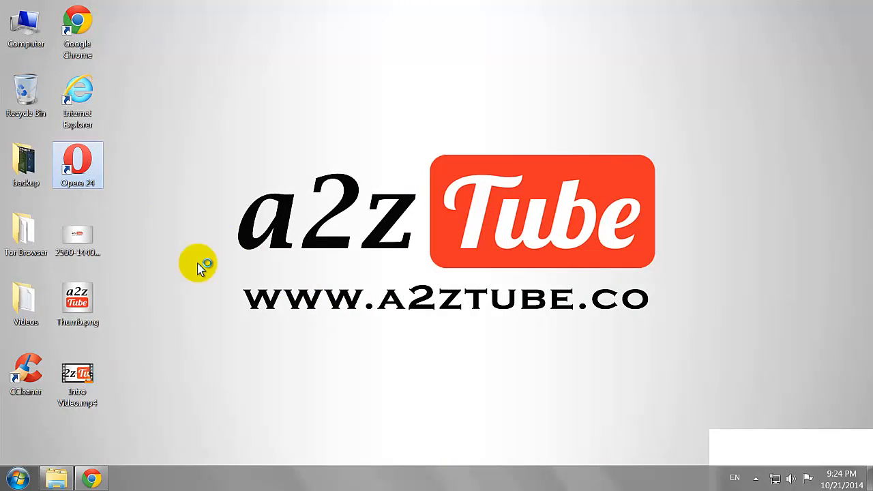
Step: Launch Opera, go to youtube.com, and start signing in
double_click(78, 164)
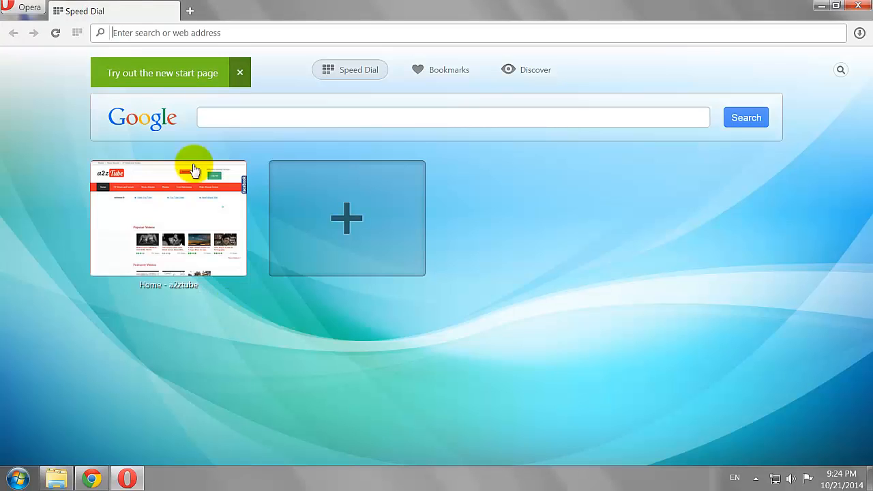
text(youtube.com)
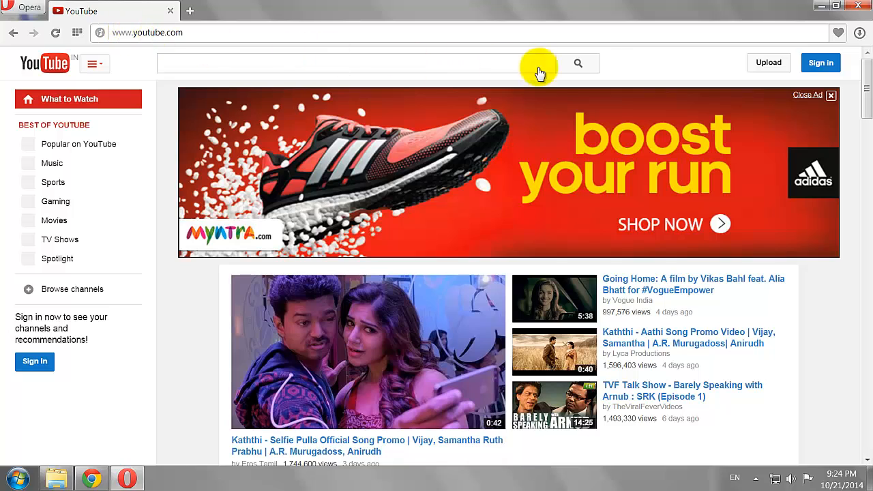
click(820, 63)
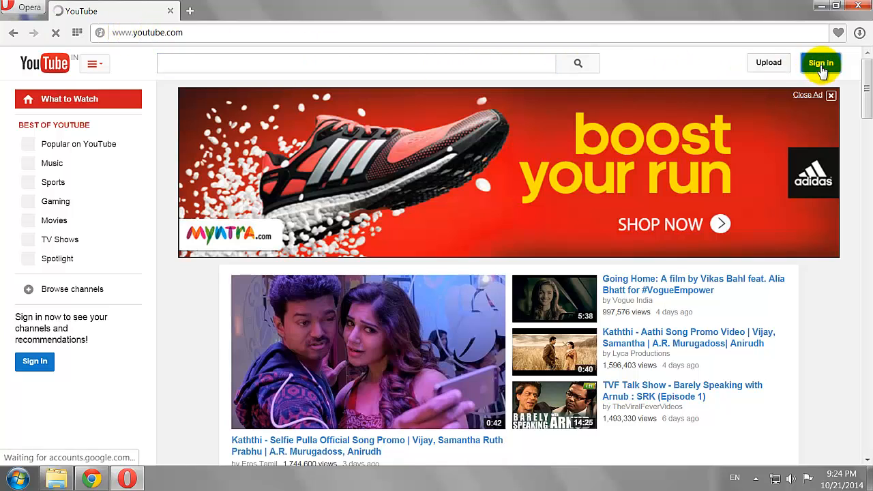
Step: Submit the Google account email and password to sign in to YouTube
click(821, 62)
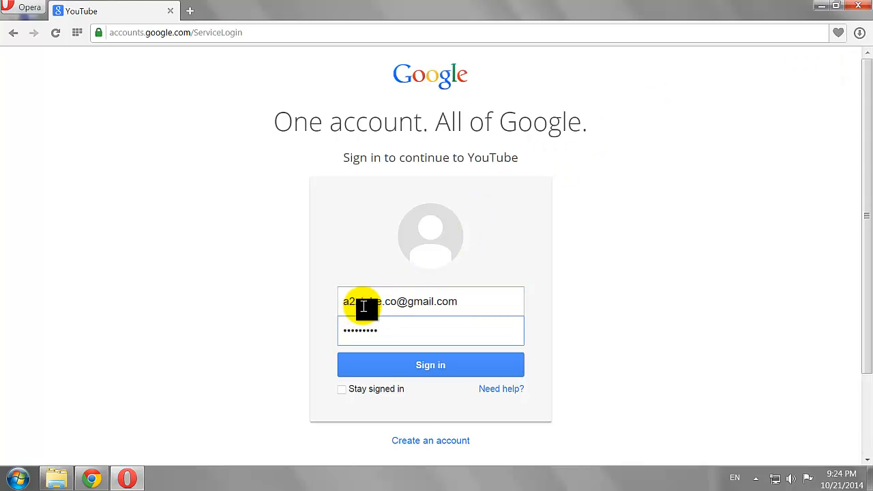
click(430, 365)
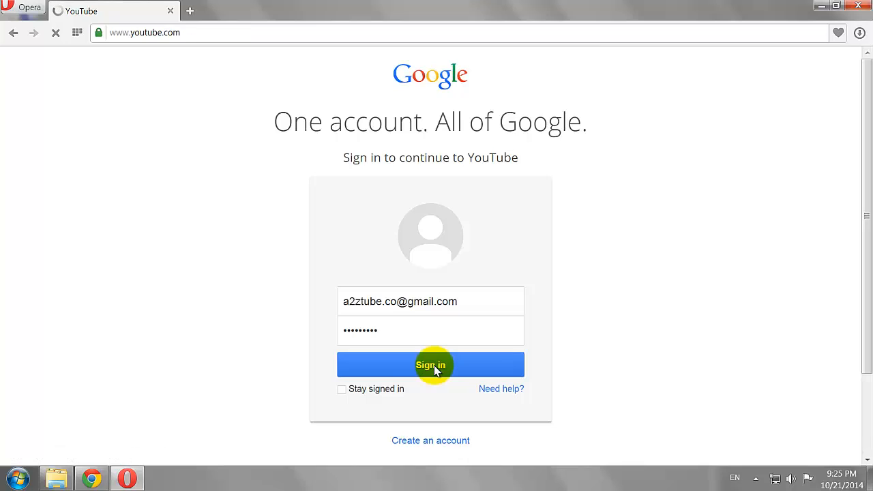
click(430, 365)
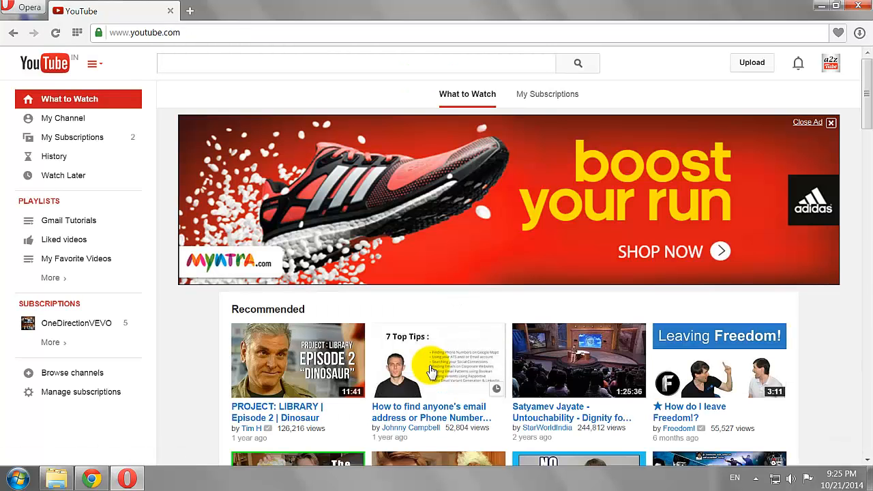
Step: Open YouTube account settings from the channel avatar's gear icon
click(831, 63)
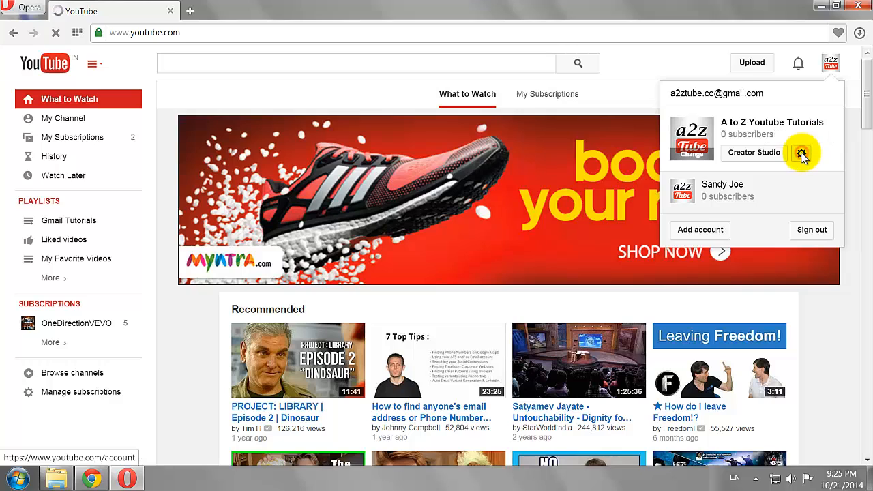
click(803, 152)
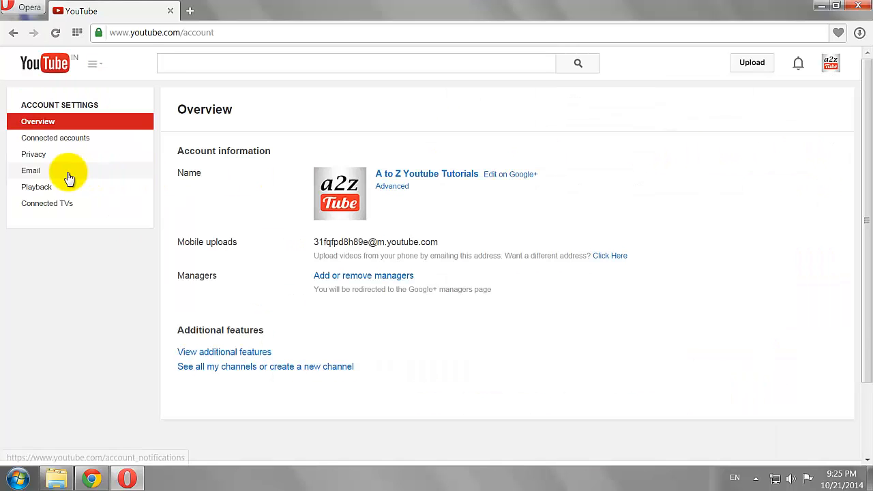
Step: Open the Email settings page and untick 'All YouTube newsletters'
click(30, 171)
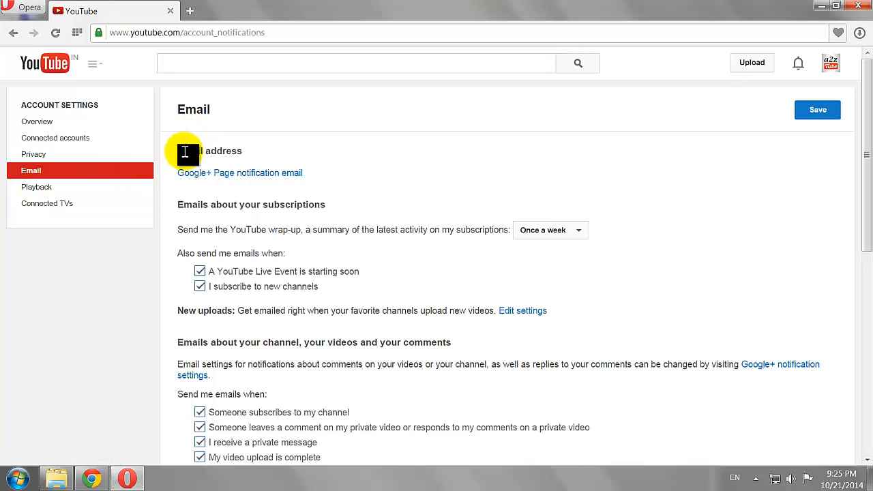
scroll(down, 3)
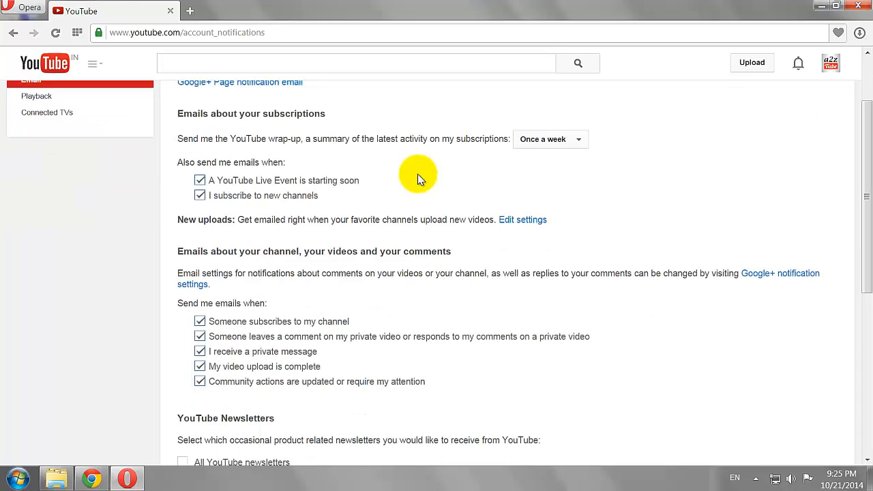
mouse_move(398, 173)
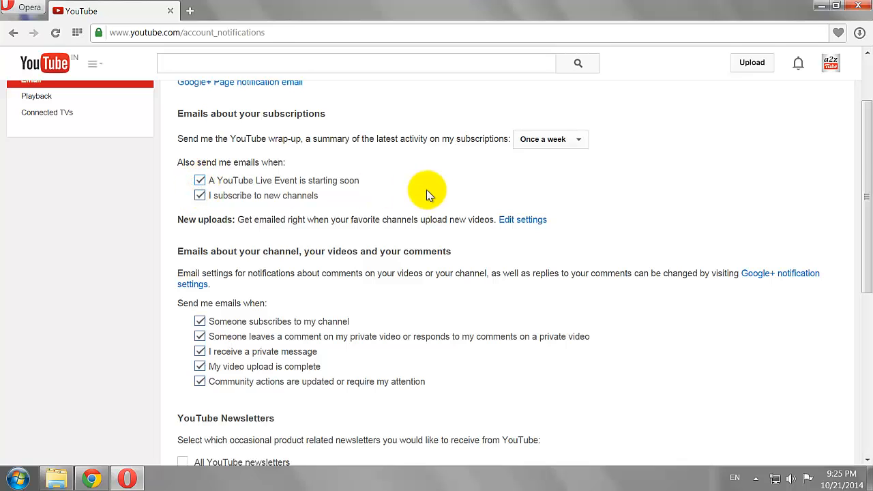
scroll(down, 3)
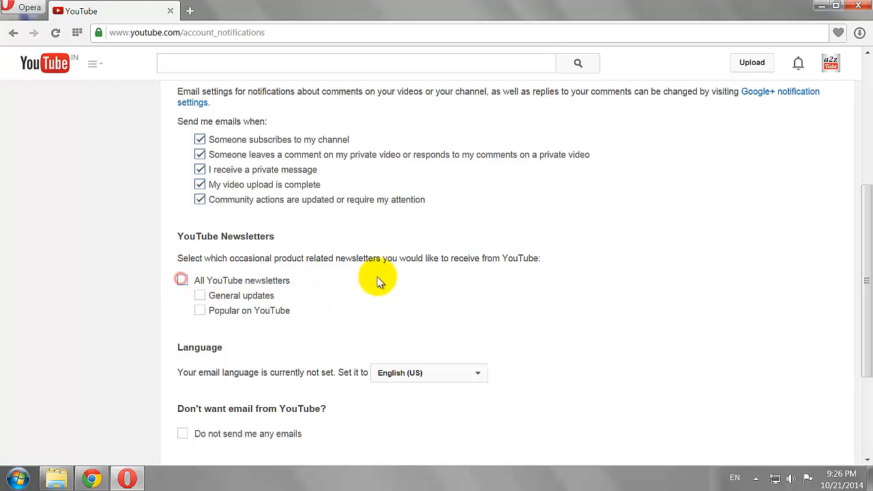
click(182, 280)
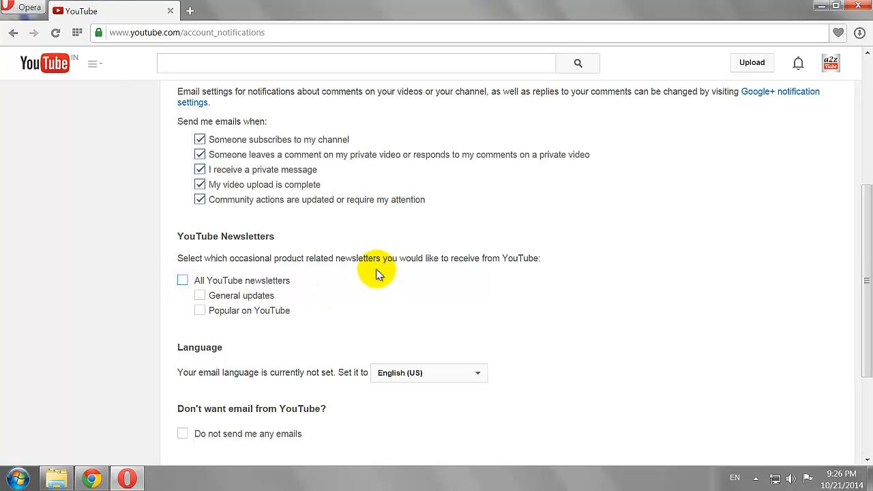
scroll(down, 3)
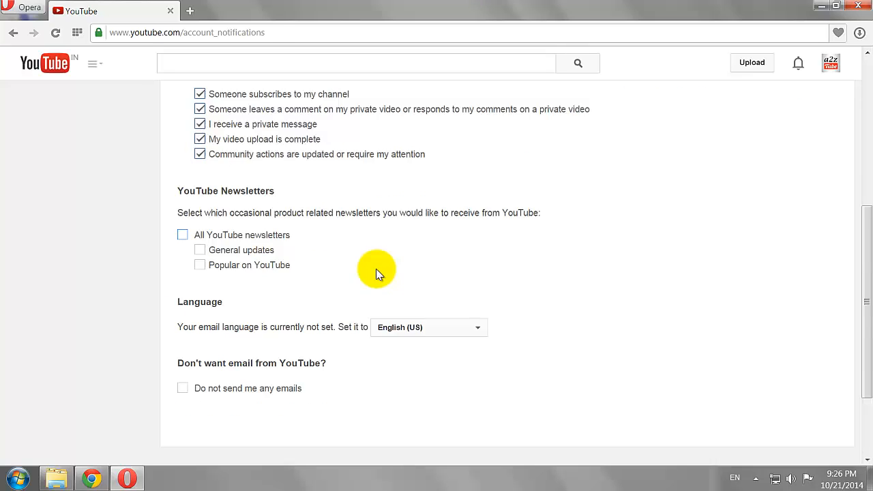
scroll(down, 3)
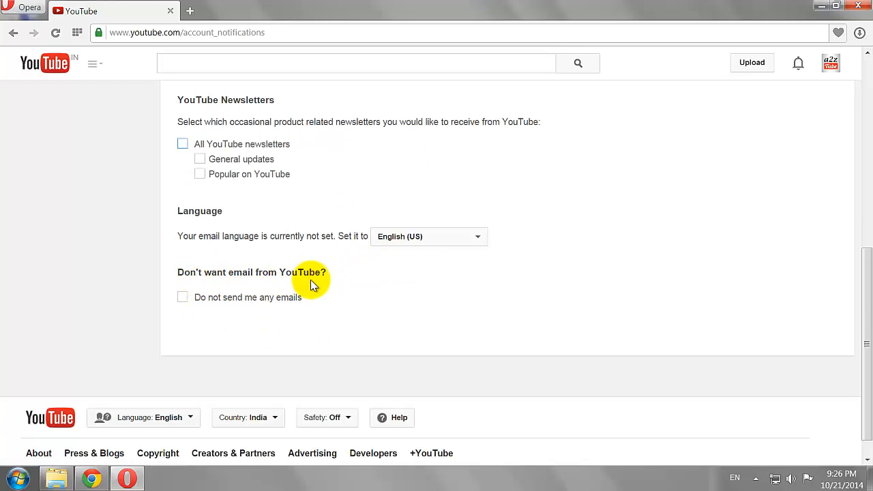
Step: Tick 'Do not send me any emails', save the changes, and close Opera
click(183, 297)
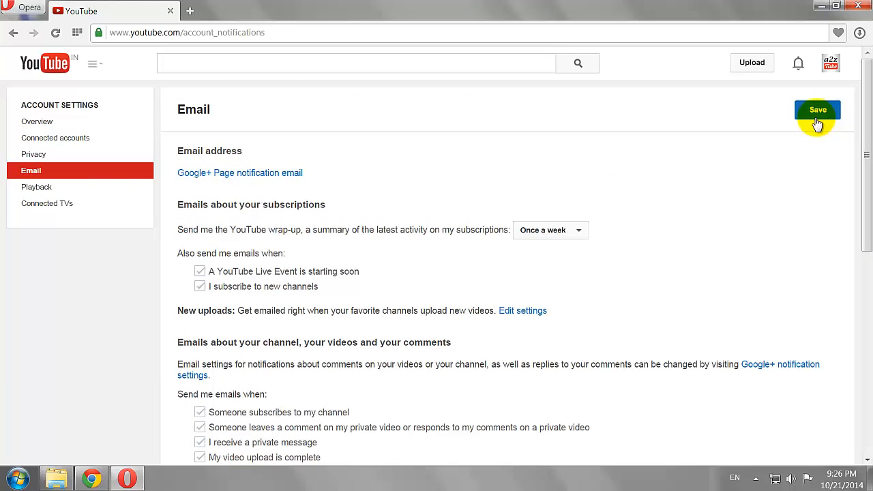
click(817, 110)
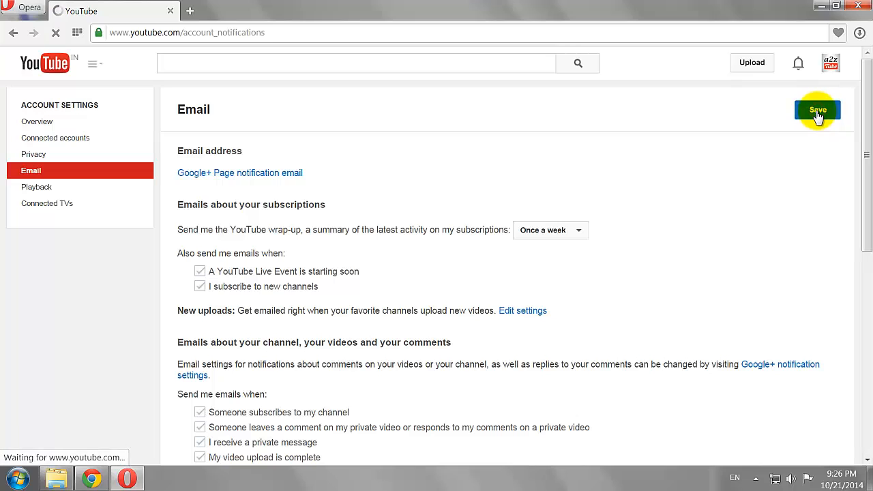
click(817, 110)
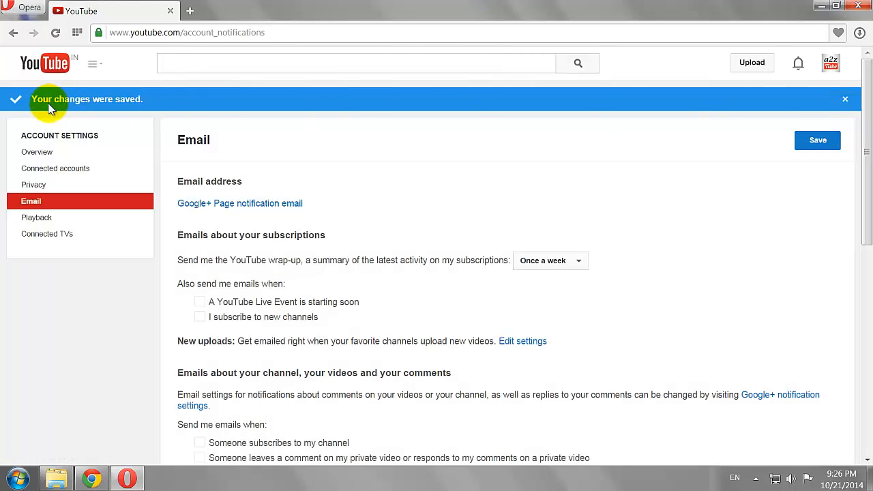
mouse_move(620, 183)
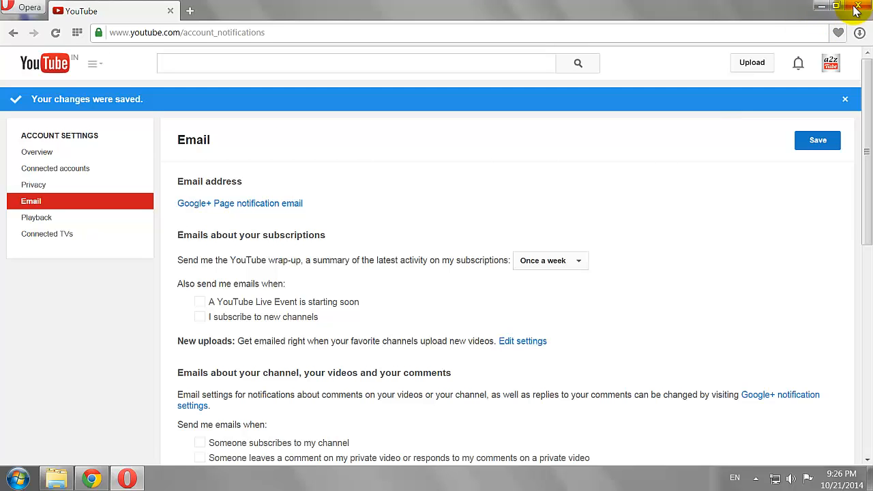
click(862, 6)
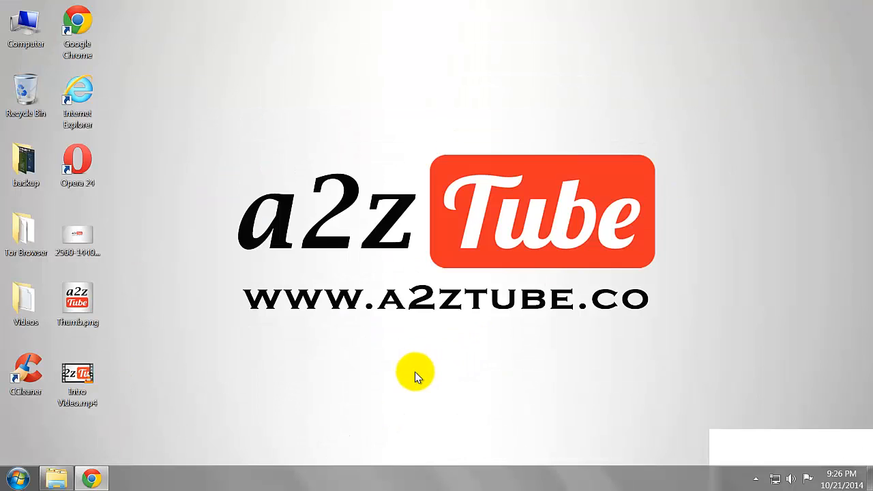